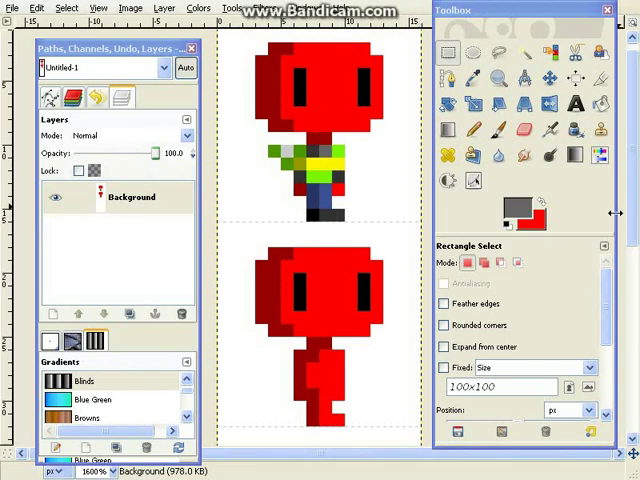
mouse_move(300, 325)
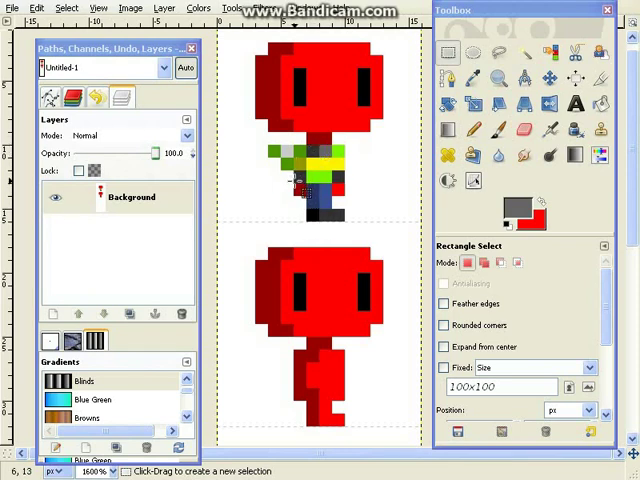
mouse_move(270, 184)
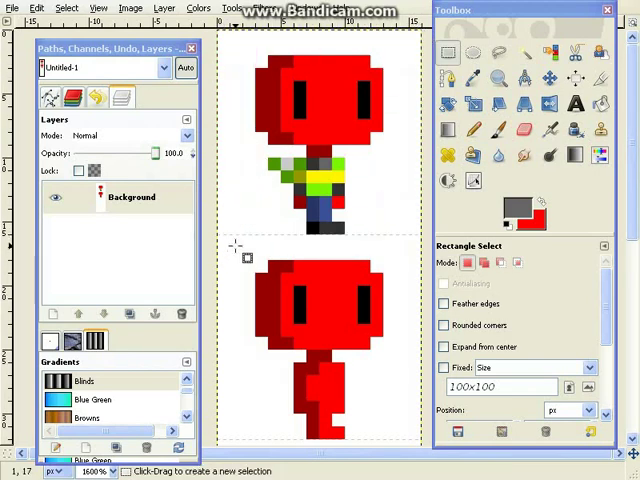
mouse_move(338, 380)
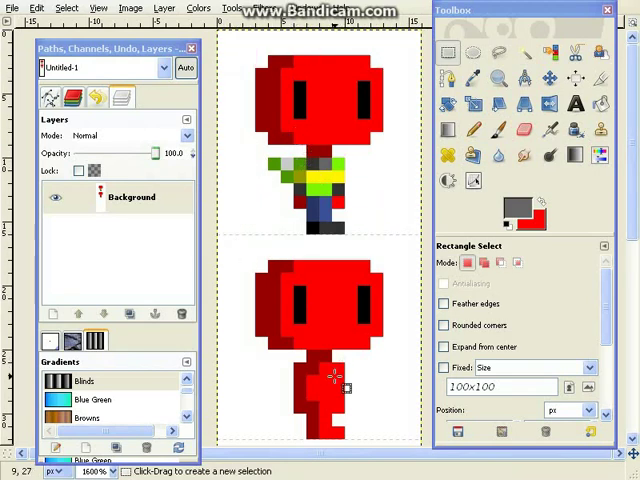
mouse_move(315, 370)
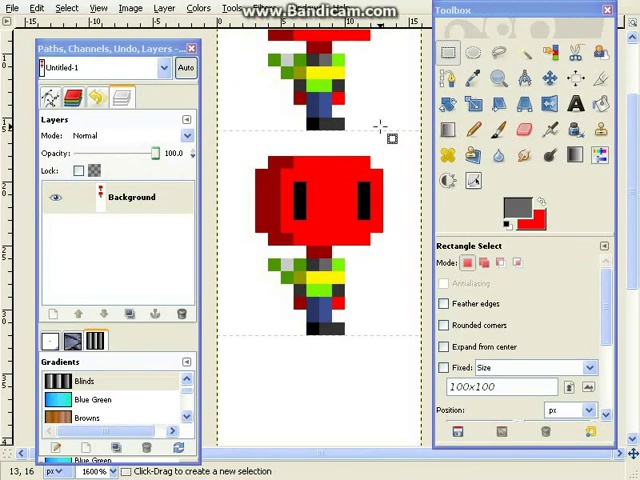
mouse_move(415, 140)
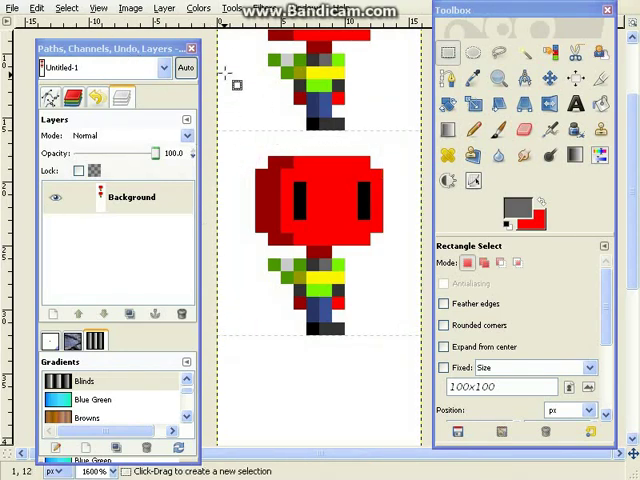
mouse_move(222, 108)
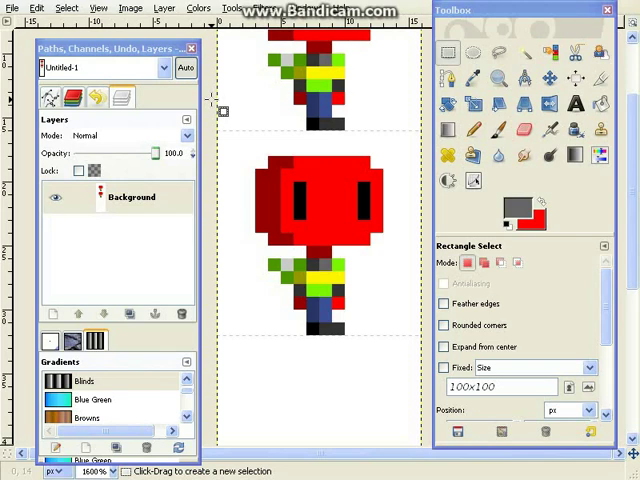
mouse_move(234, 156)
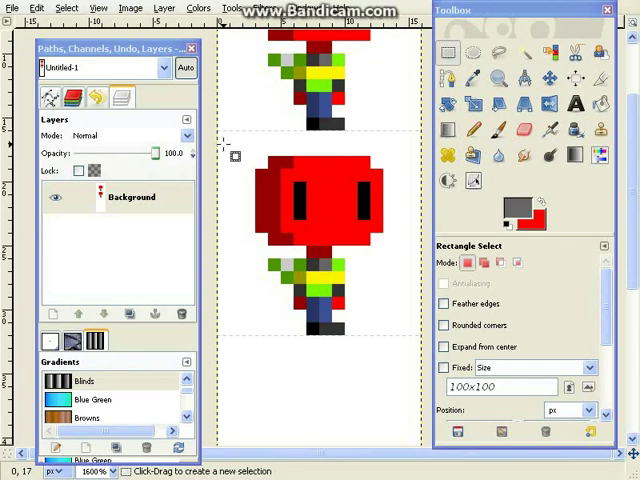
mouse_move(242, 100)
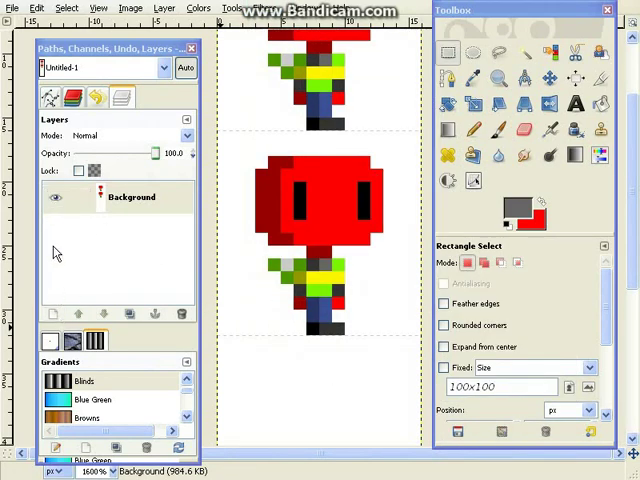
mouse_move(243, 173)
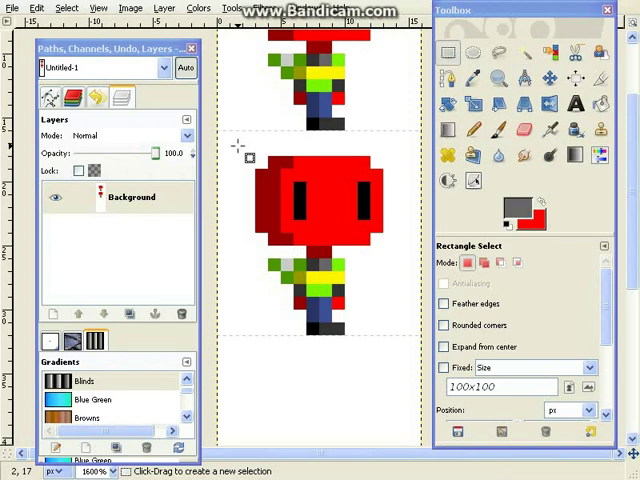
mouse_move(248, 158)
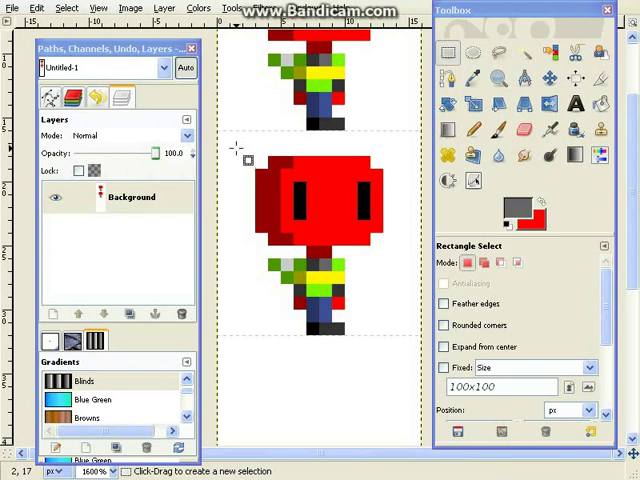
mouse_move(240, 148)
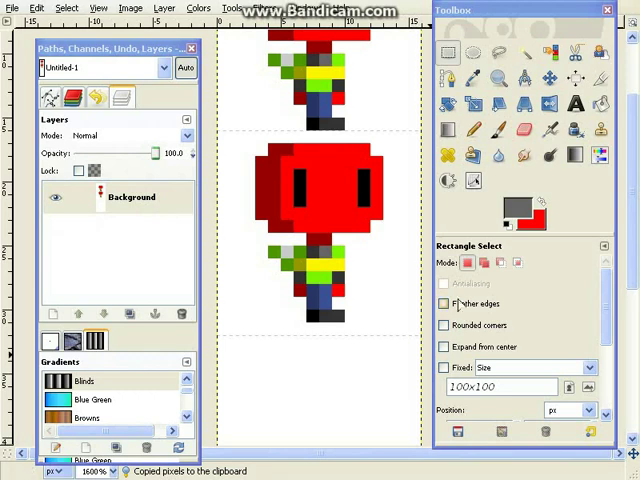
mouse_move(473, 130)
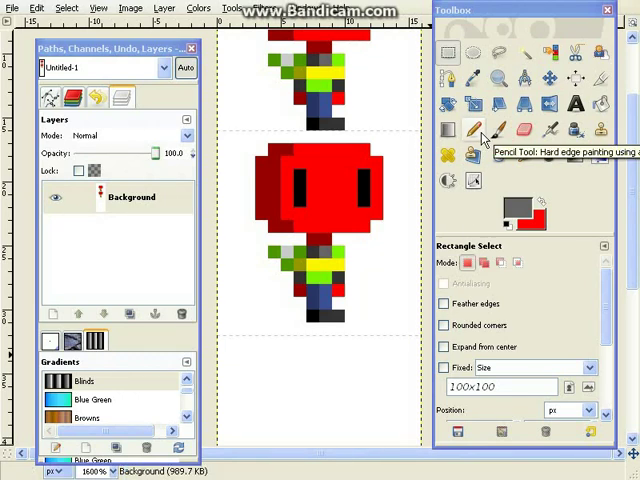
Step: With the Pencil, repaint arm pixels and add a red hand below the swinging left arm
left_click(473, 131)
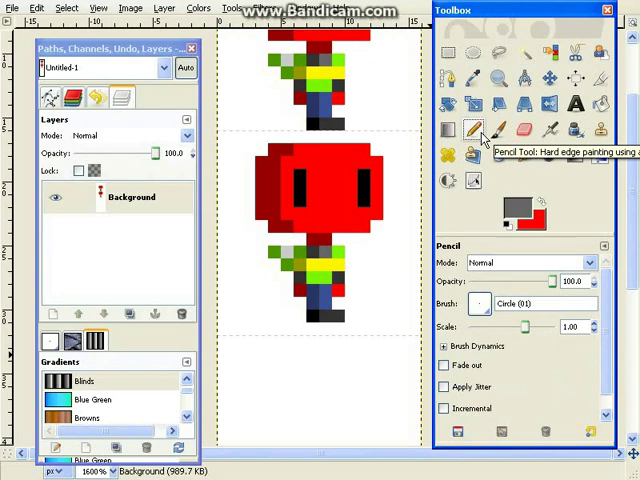
mouse_move(437, 210)
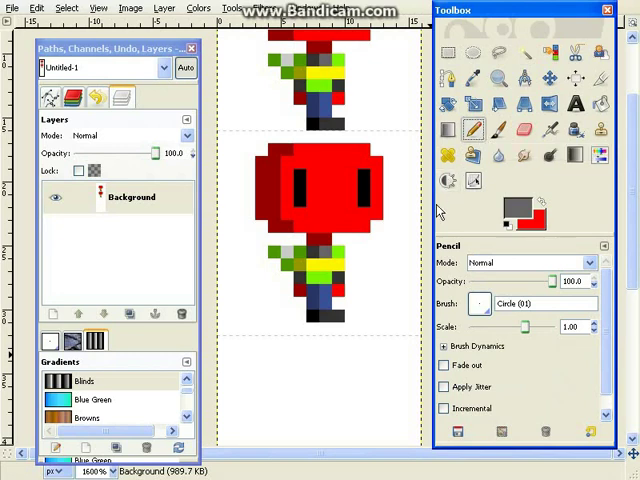
mouse_move(378, 250)
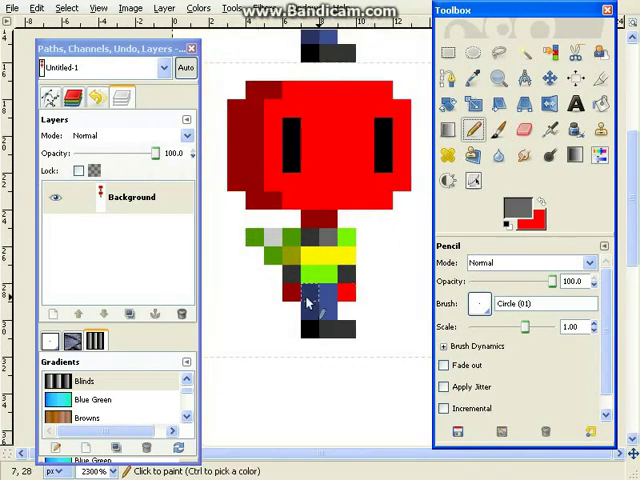
left_click(300, 260)
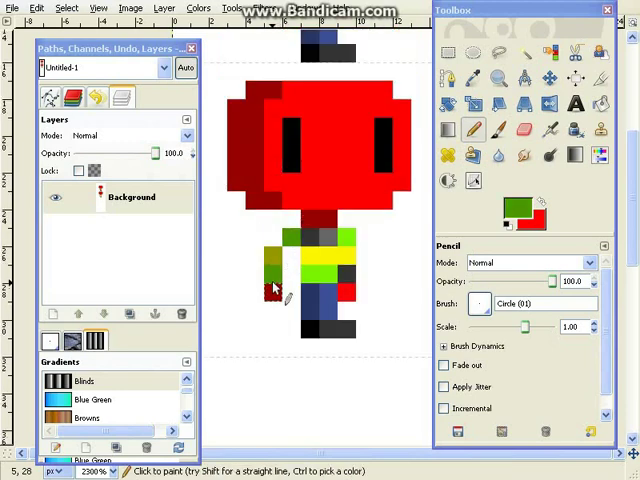
left_click(280, 295)
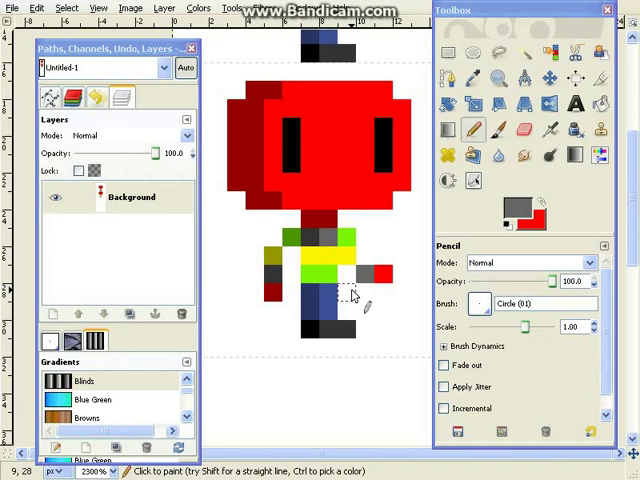
Step: Repaint the feet row in black and redraw the front leg pixels into a stride
left_click(327, 330)
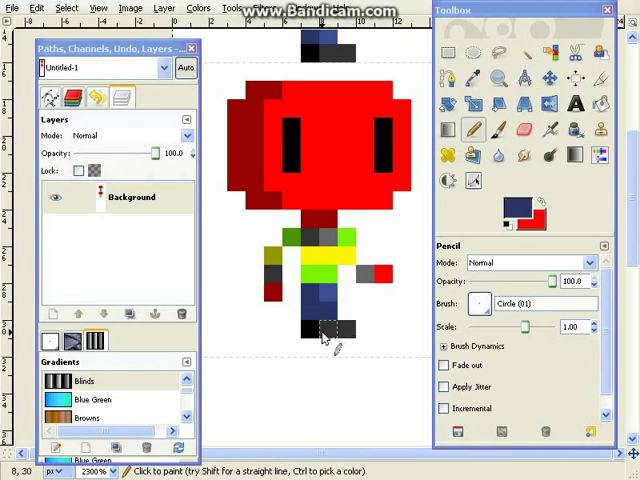
left_click(355, 310)
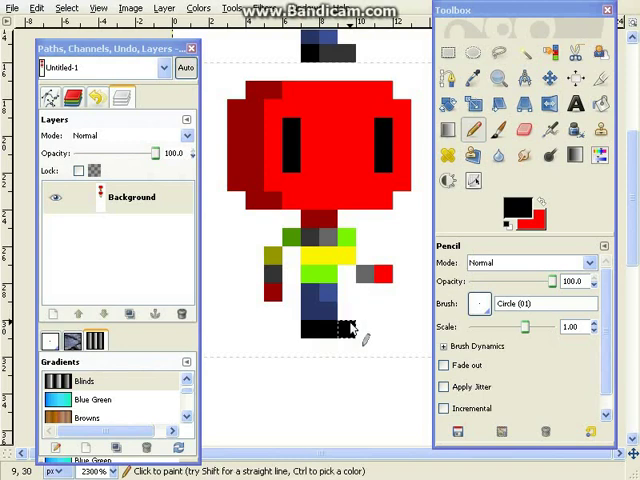
mouse_move(338, 318)
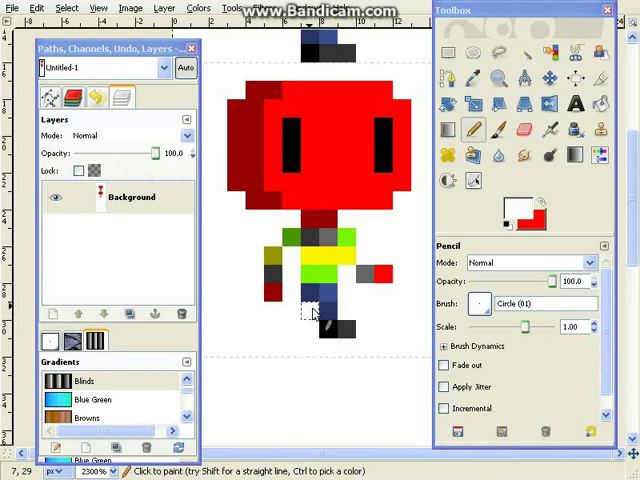
left_click(330, 300)
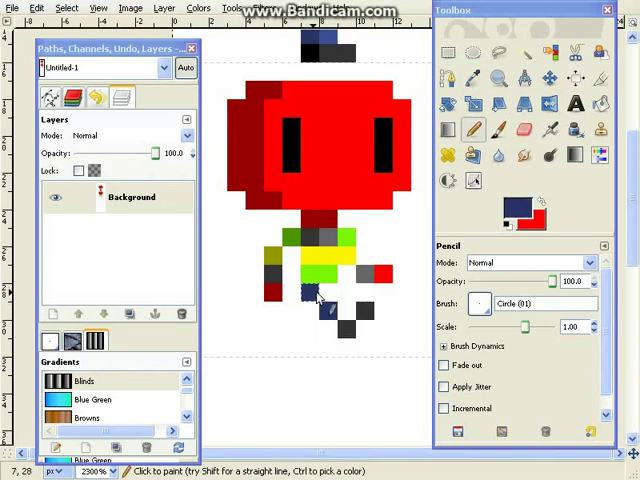
left_click(320, 303)
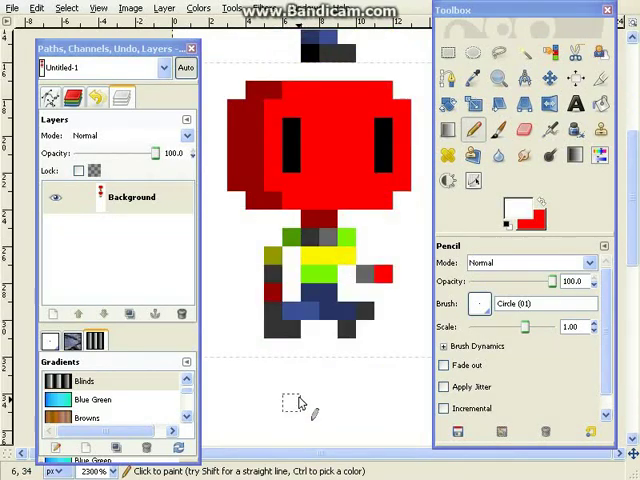
mouse_move(295, 342)
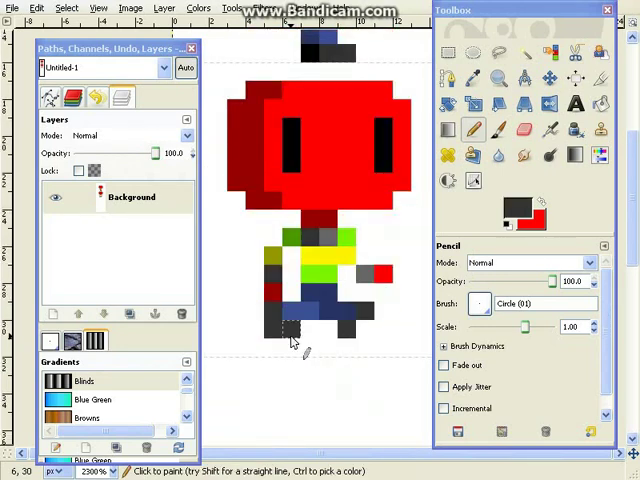
Step: Add dark foot pixels, sample the trouser blue, and paint the back leg
left_click(290, 318)
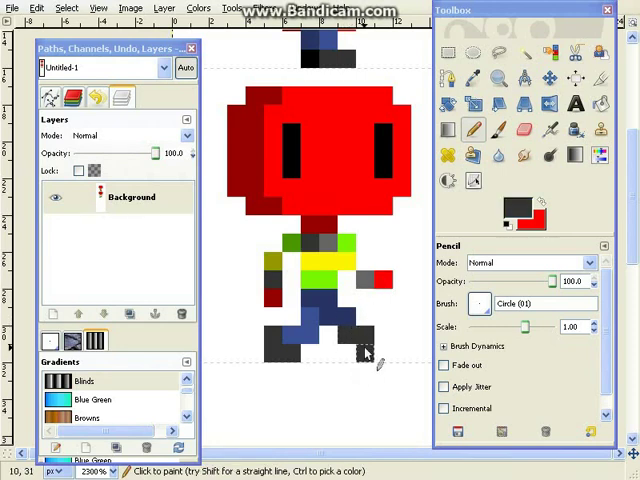
left_click(350, 340)
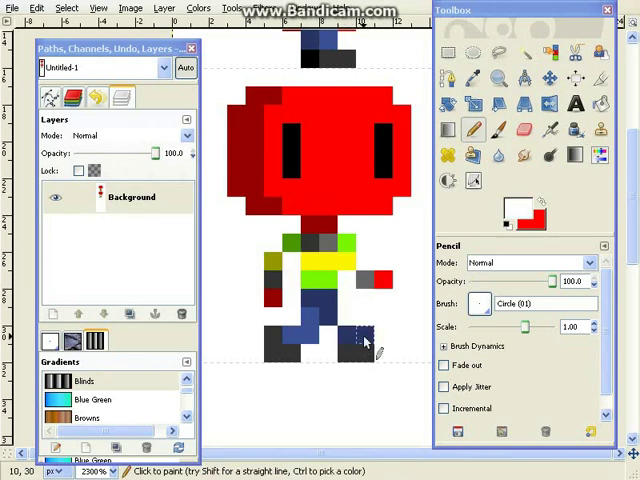
left_click(340, 345)
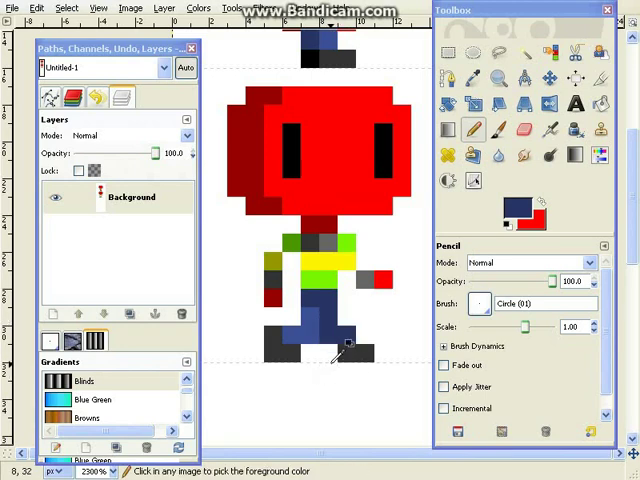
left_click(305, 325)
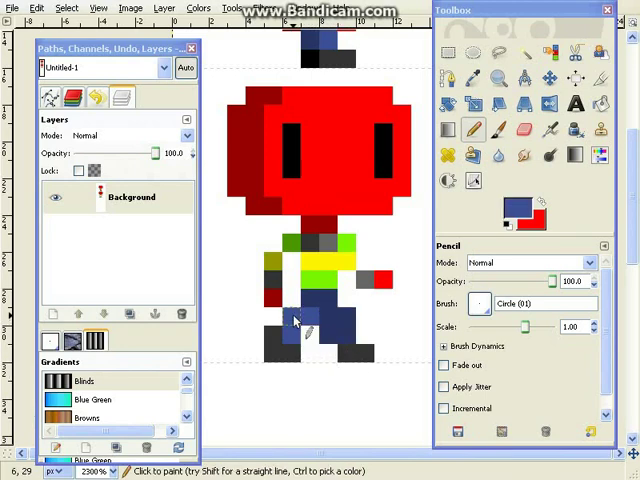
left_click(334, 342)
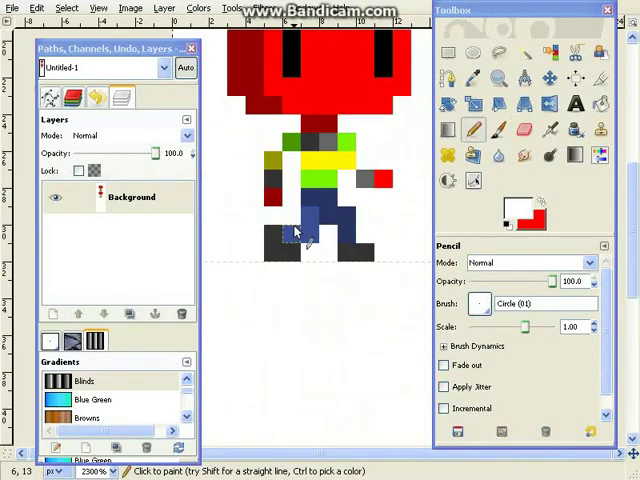
Step: Sample the dark red shade and repaint pixels between and on the next frame's legs
left_click(446, 52)
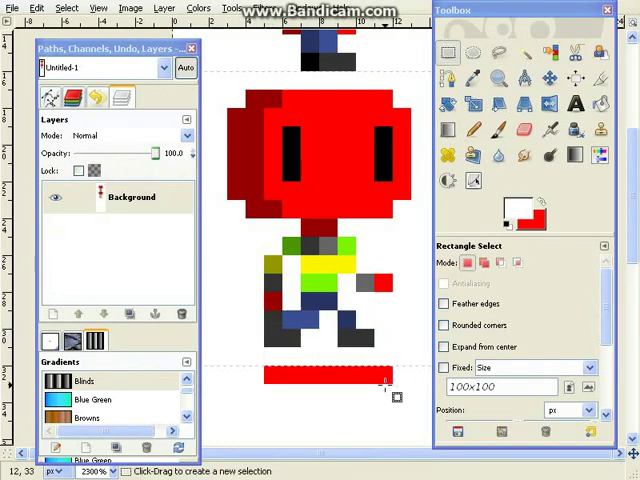
left_click(474, 129)
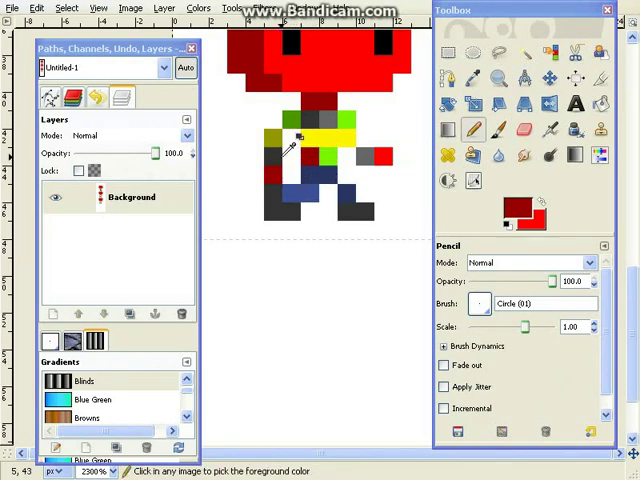
left_click(288, 160)
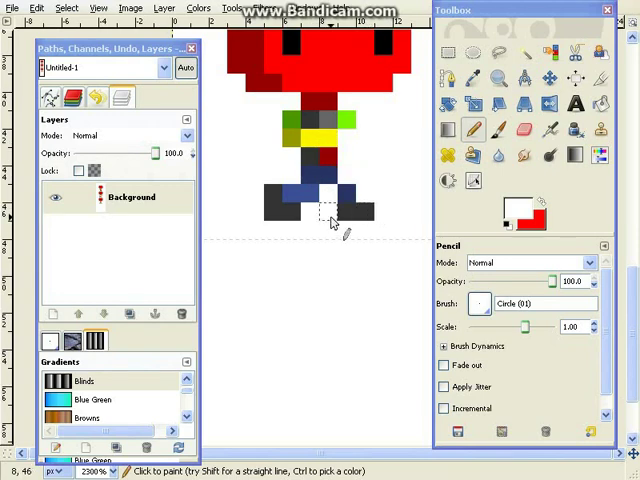
left_click(325, 175)
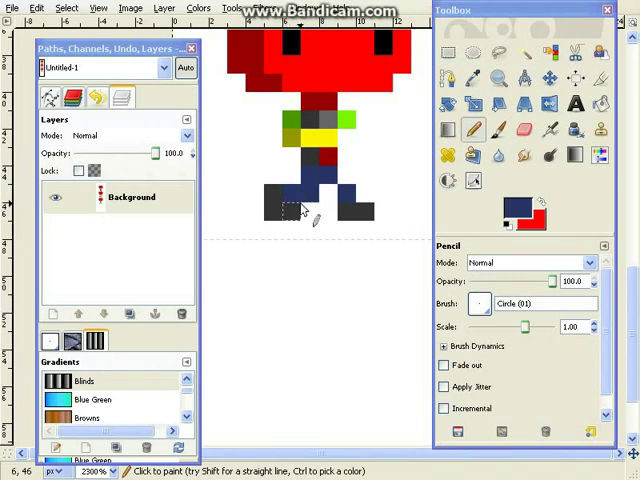
left_click(293, 200)
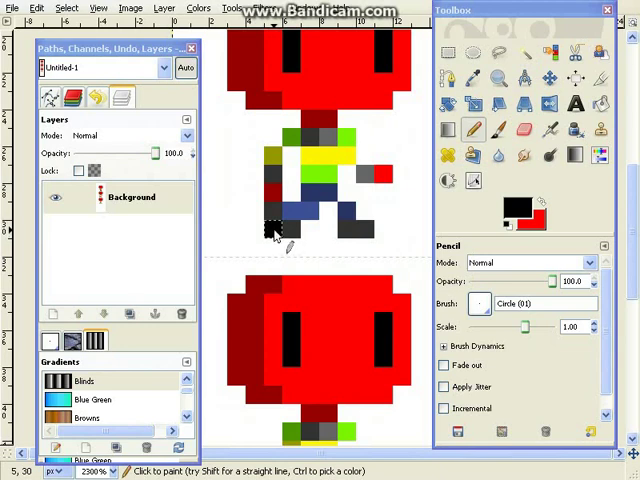
left_click(345, 230)
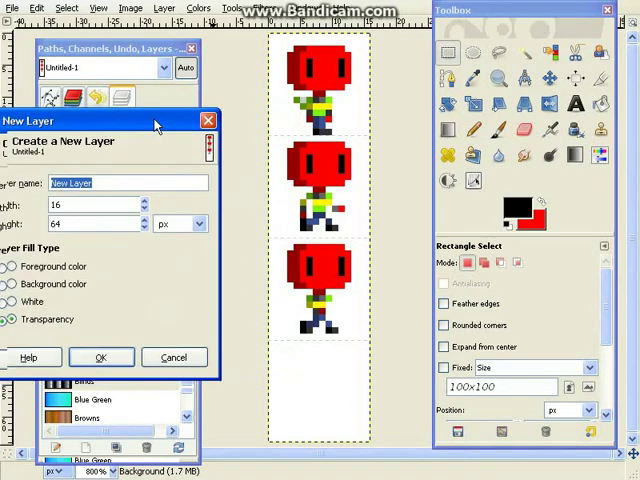
Step: Paste the first walking pose as a new layer above the Background
left_click(101, 357)
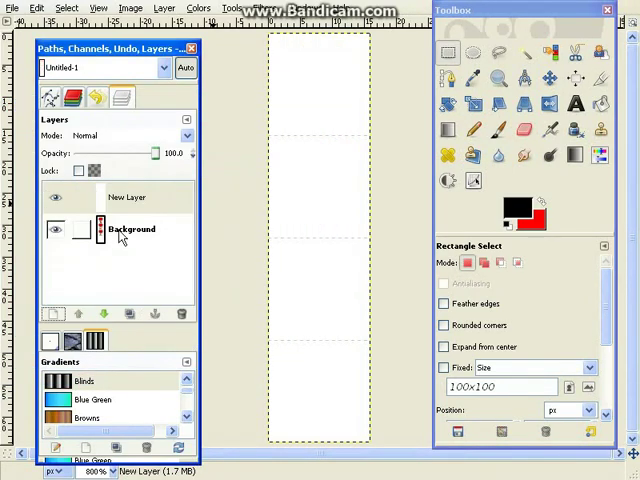
left_click(130, 229)
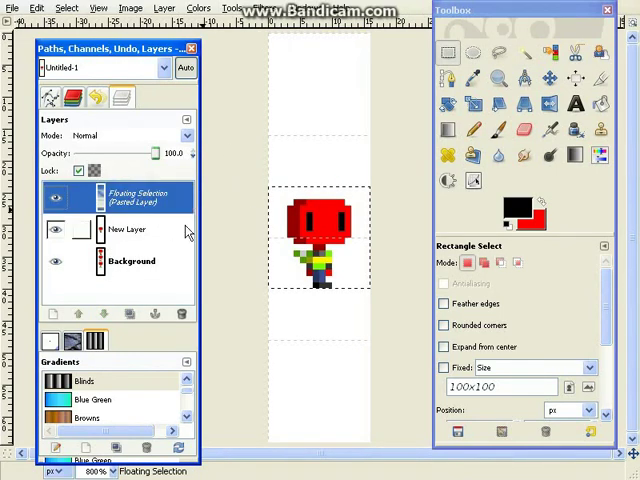
left_click(51, 314)
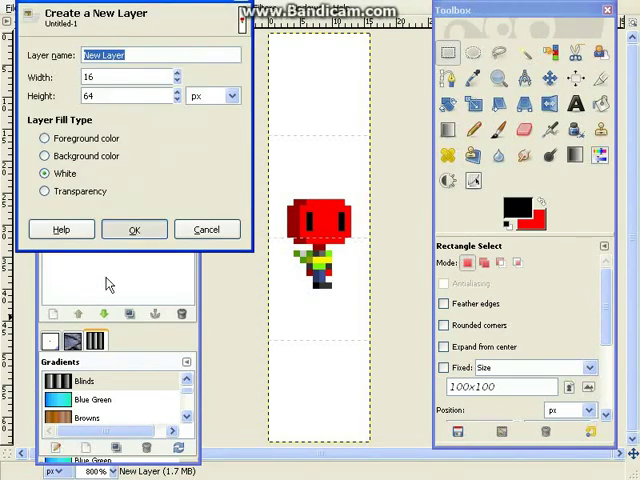
left_click(134, 229)
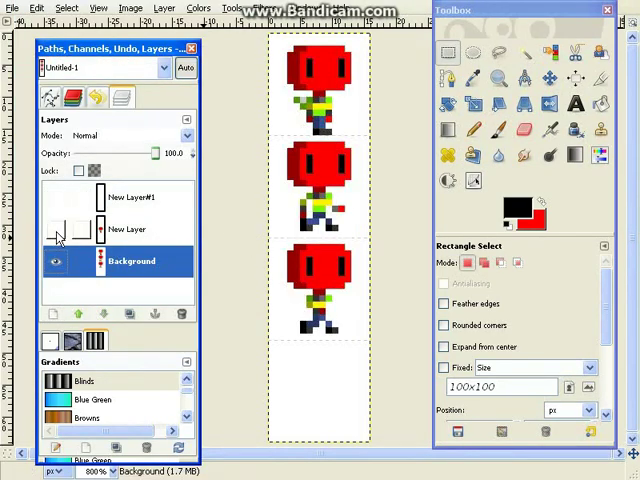
Step: Select the next pose on the strip and paste it as another new layer
left_click_drag(275, 140, 375, 245)
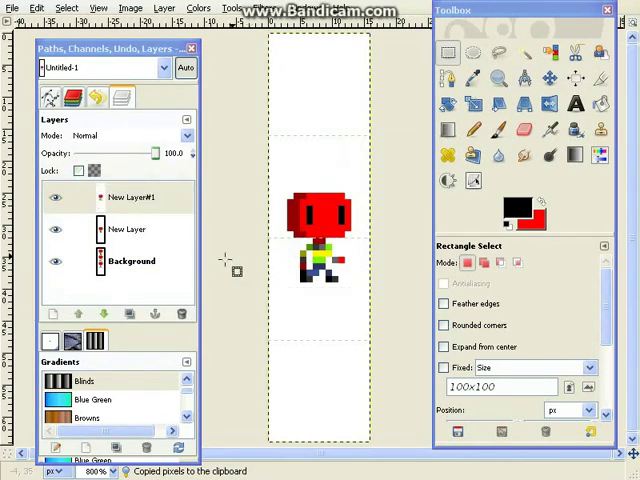
left_click(127, 229)
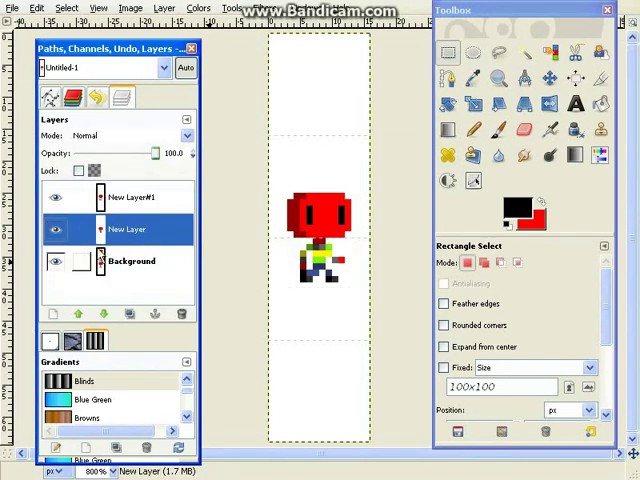
left_click(78, 314)
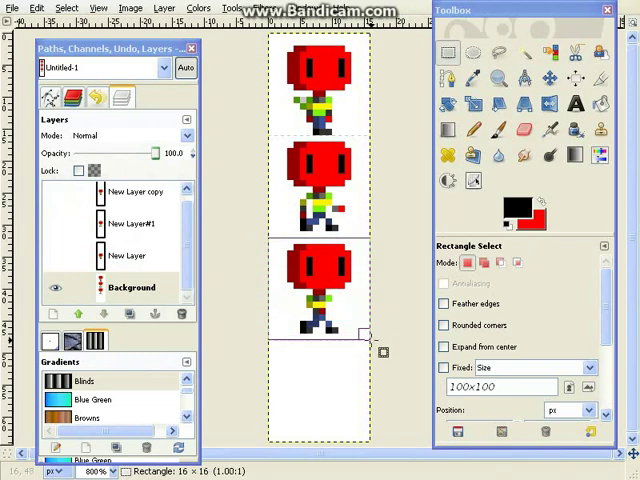
left_click(130, 255)
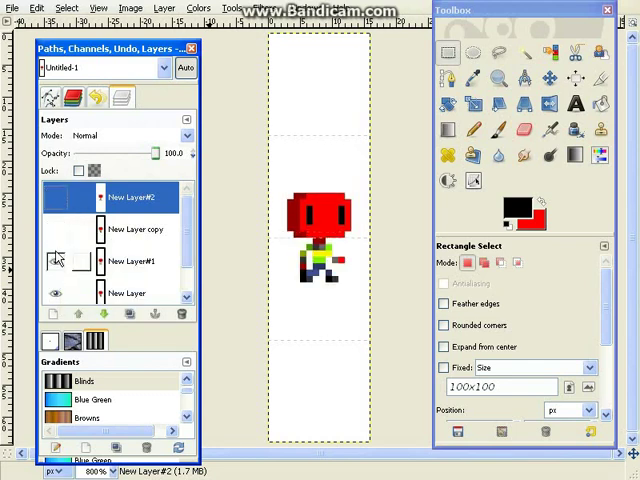
Step: Play the four-frame walk cycle in Animation Playback, then close the preview
left_click(53, 261)
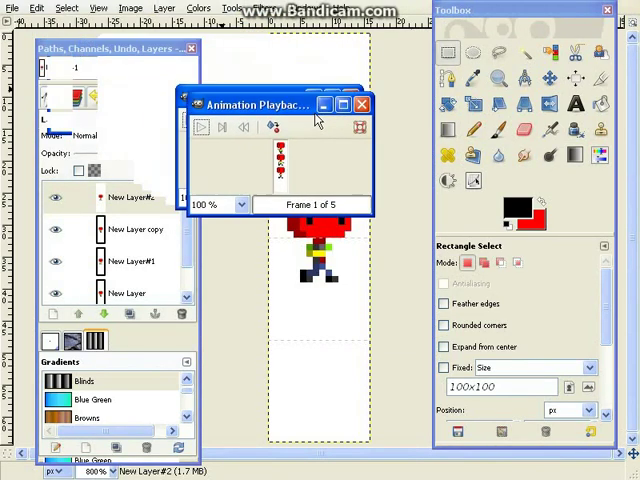
left_click(201, 139)
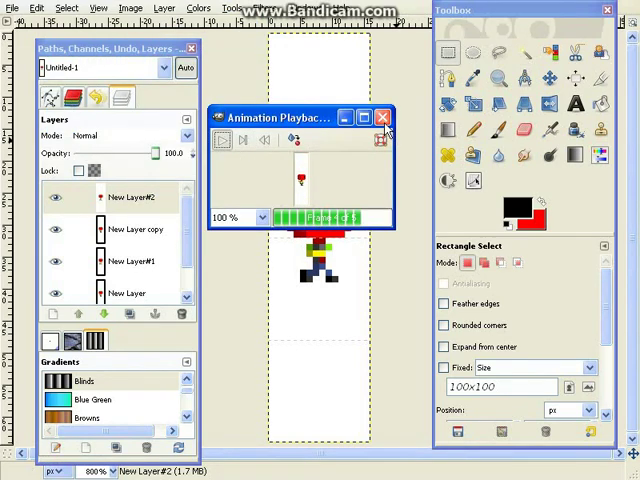
left_click(383, 117)
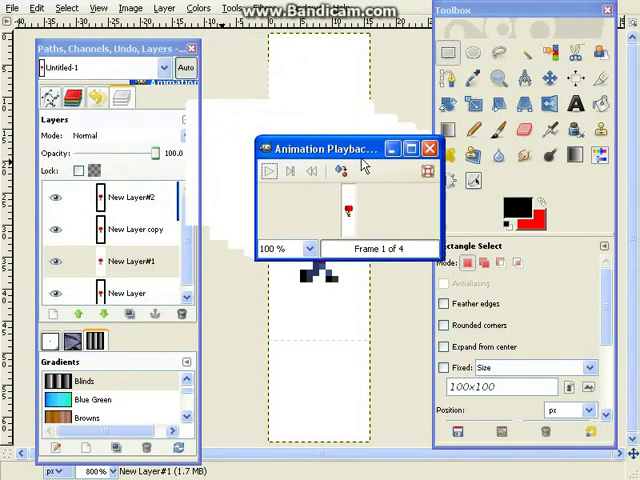
left_click(268, 171)
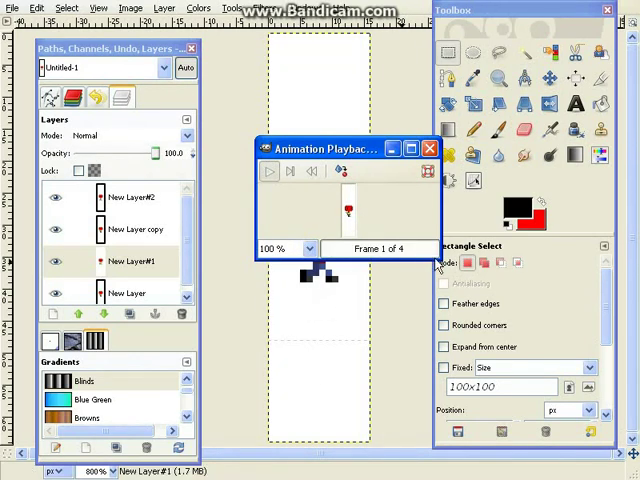
left_click(267, 171)
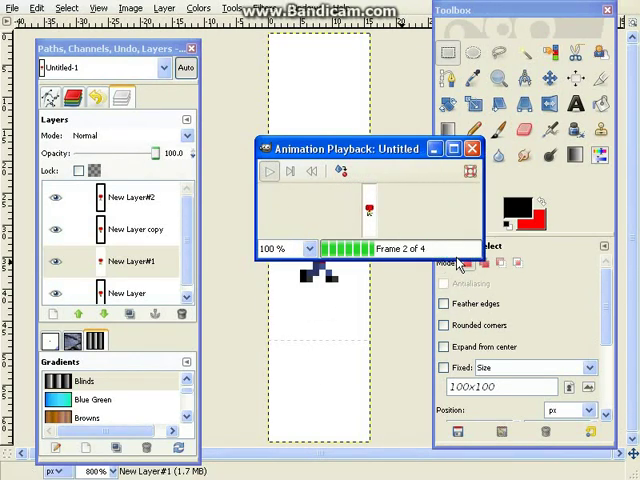
left_click(268, 171)
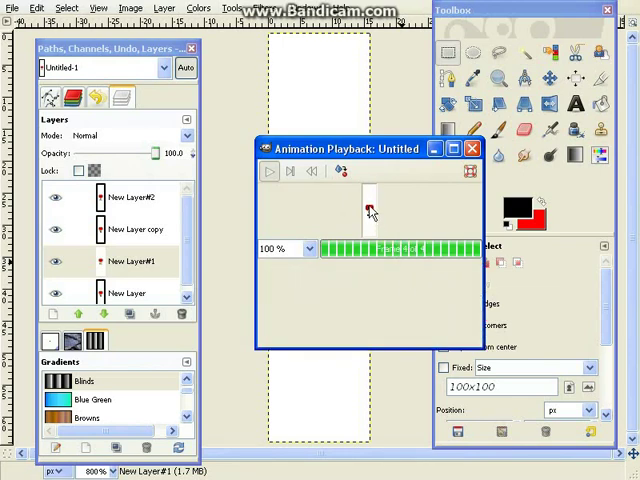
left_click(471, 148)
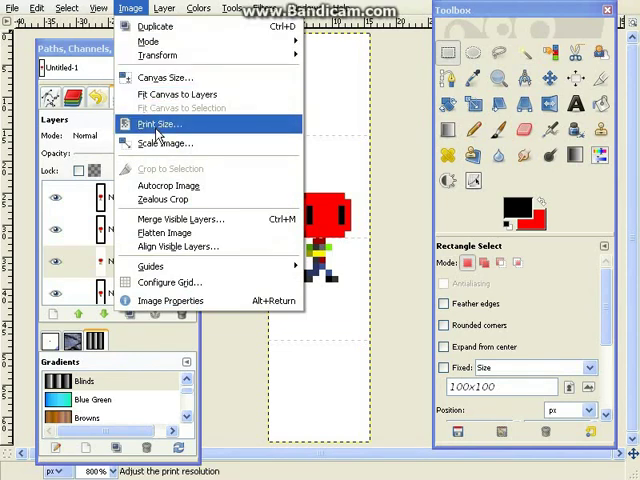
Step: Scale the image to 64 × 256 pixels and set the playback zoom to 100%
left_click(166, 142)
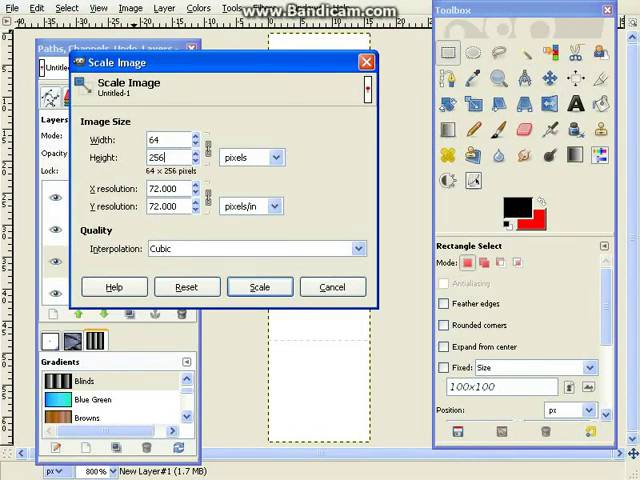
left_click(259, 287)
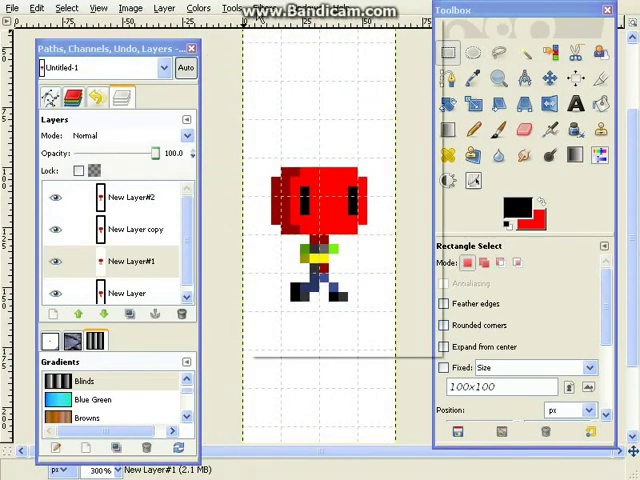
mouse_move(280, 150)
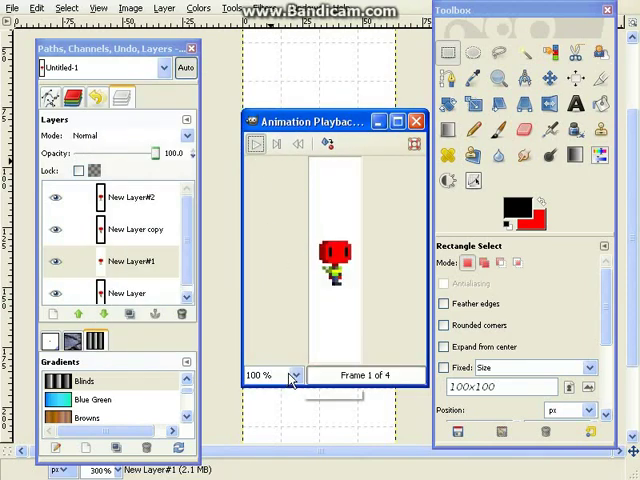
left_click(294, 375)
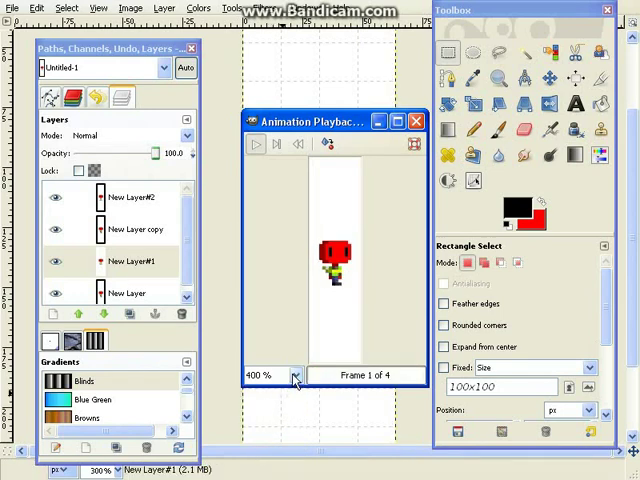
left_click(295, 375)
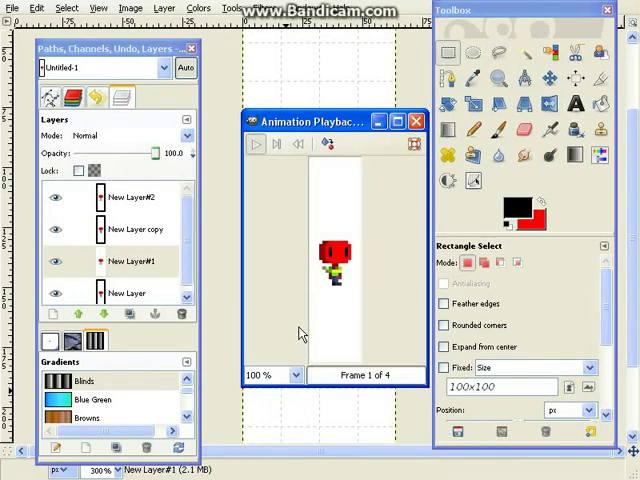
Step: Play the enlarged walk animation, then close the preview
left_click(255, 144)
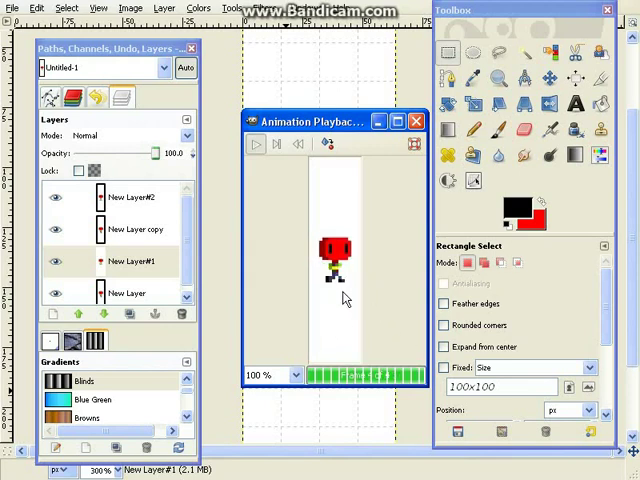
left_click(256, 144)
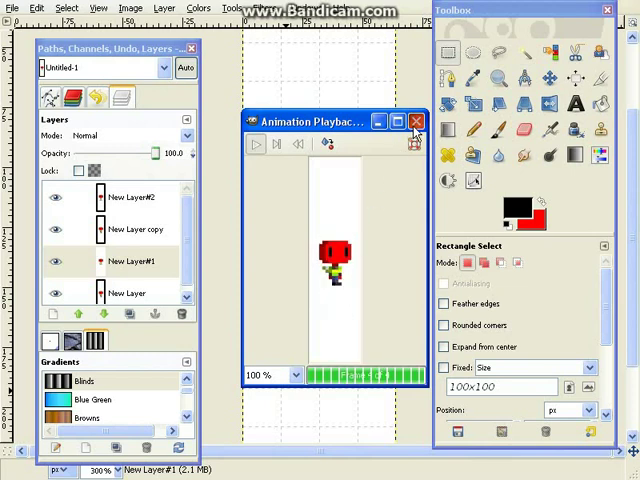
left_click(415, 121)
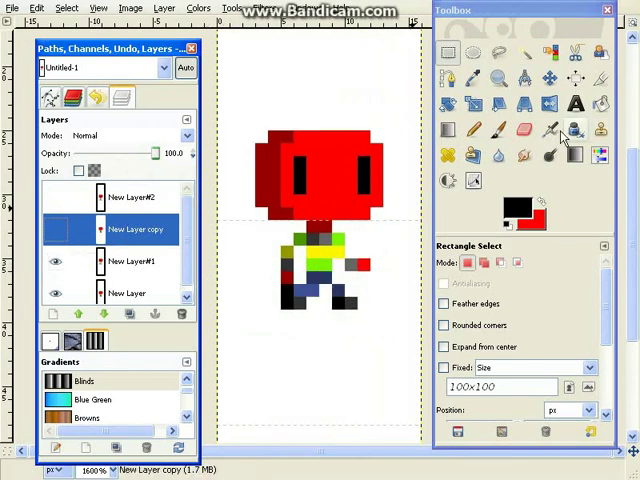
Step: Pick the Pencil, sample the shirt green, and select the bottom New Layer frame
left_click(473, 130)
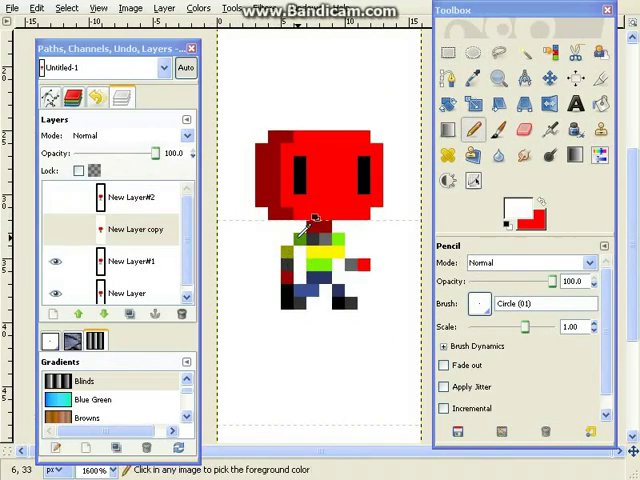
left_click(130, 261)
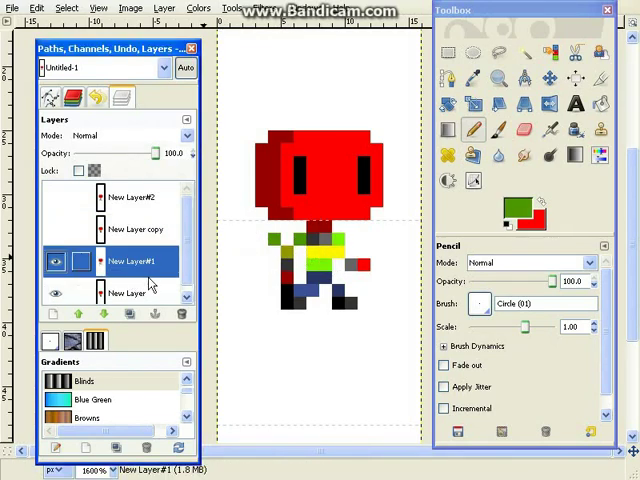
left_click(128, 288)
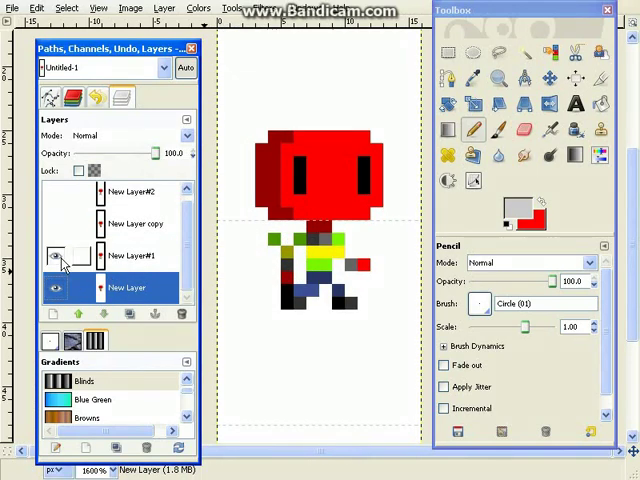
Step: Paint a green arm pixel on New Layer#1 and make New Layer#1 and #2 visible
left_click(56, 256)
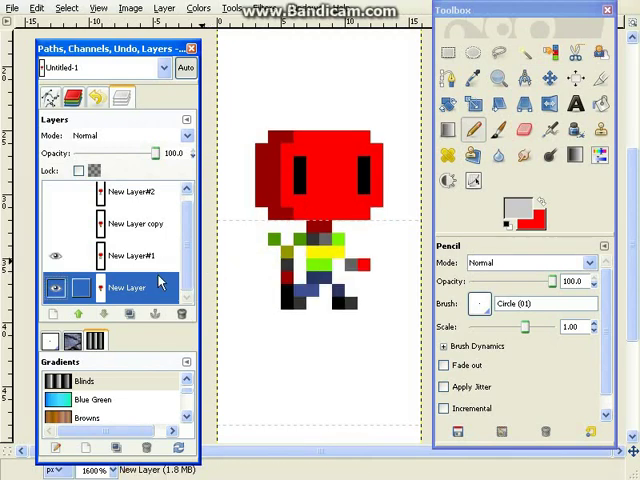
left_click(135, 256)
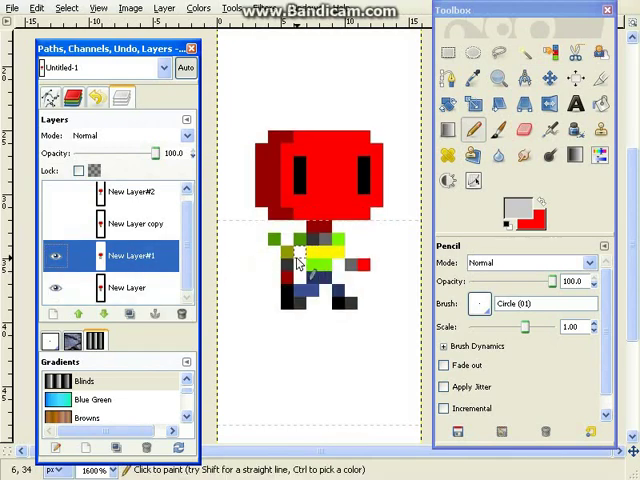
left_click(137, 223)
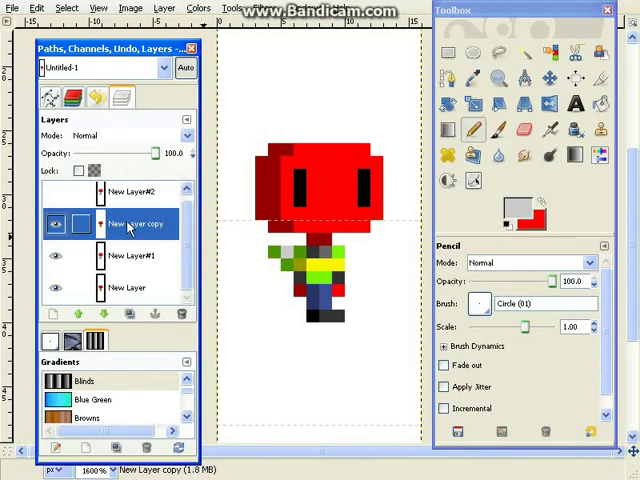
left_click(130, 197)
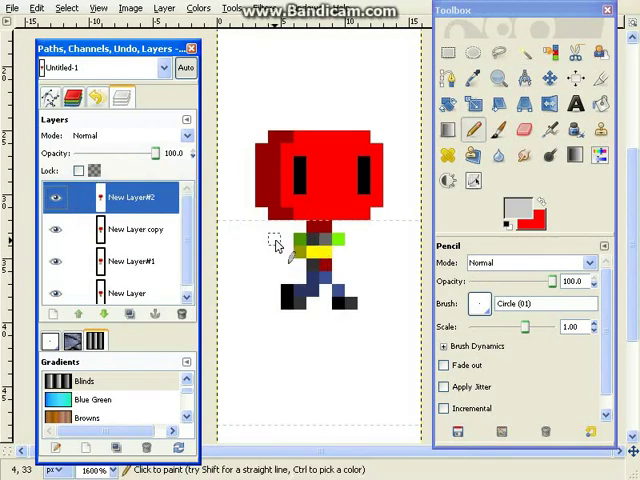
left_click(285, 247)
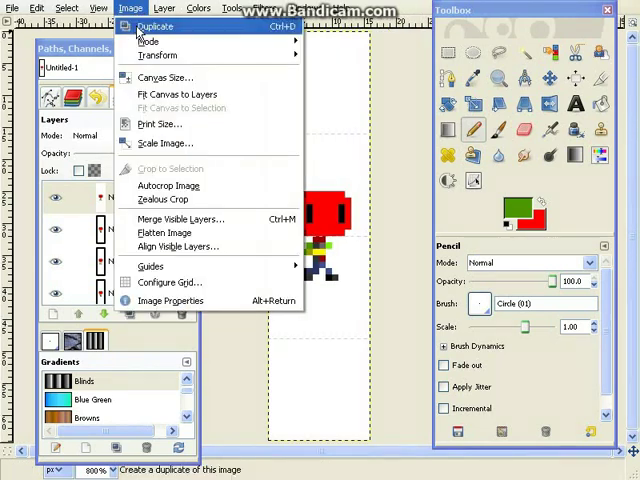
Step: Scale the image up with interpolation set to None
left_click(165, 143)
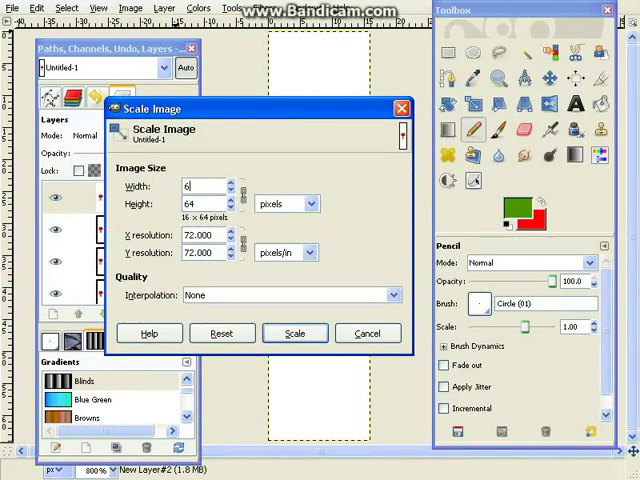
left_click(295, 333)
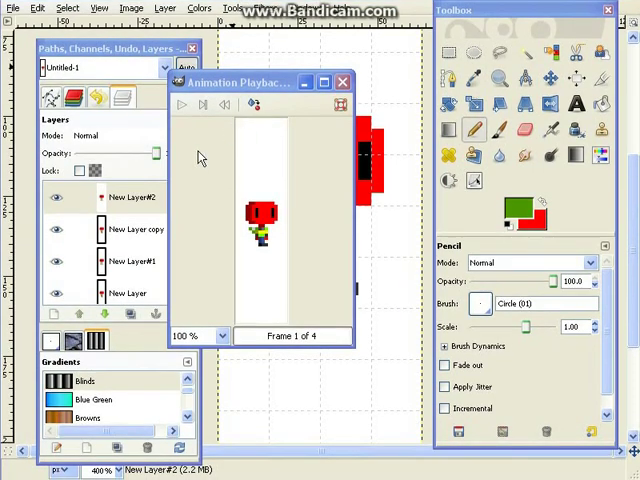
Step: Play the enlarged walk cycle, stop on frame 1, then play it again
left_click(181, 104)
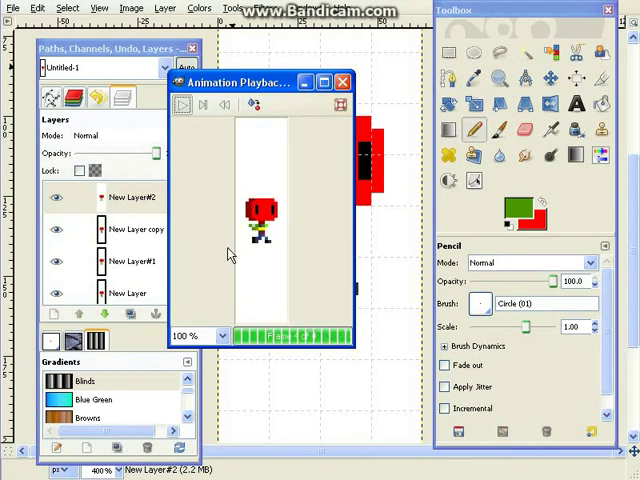
left_click(181, 104)
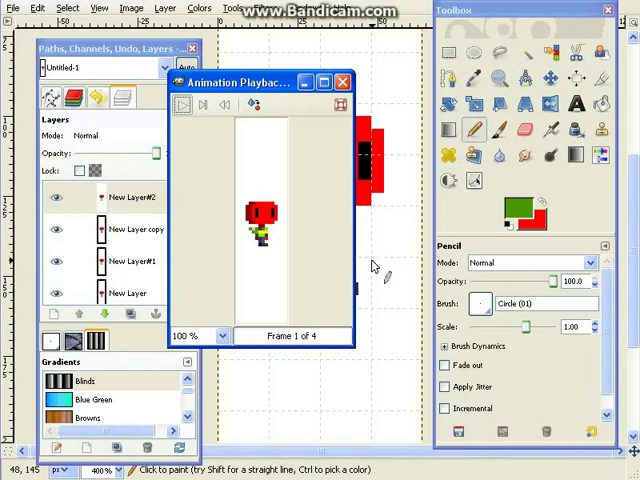
left_click(181, 104)
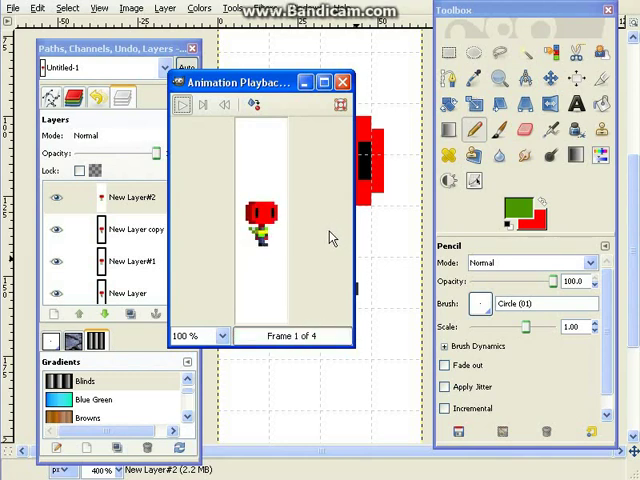
left_click(181, 104)
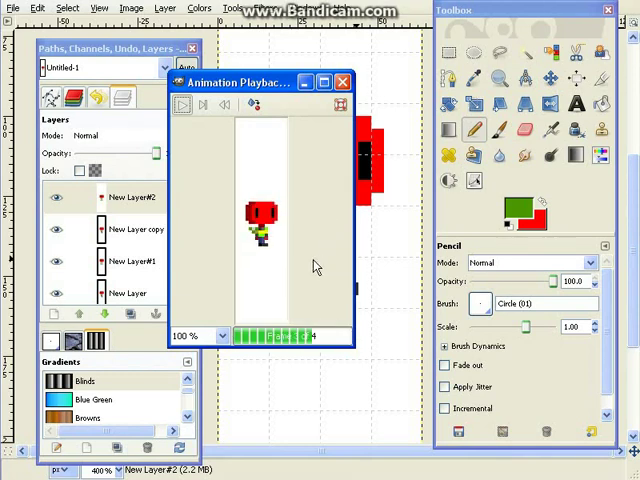